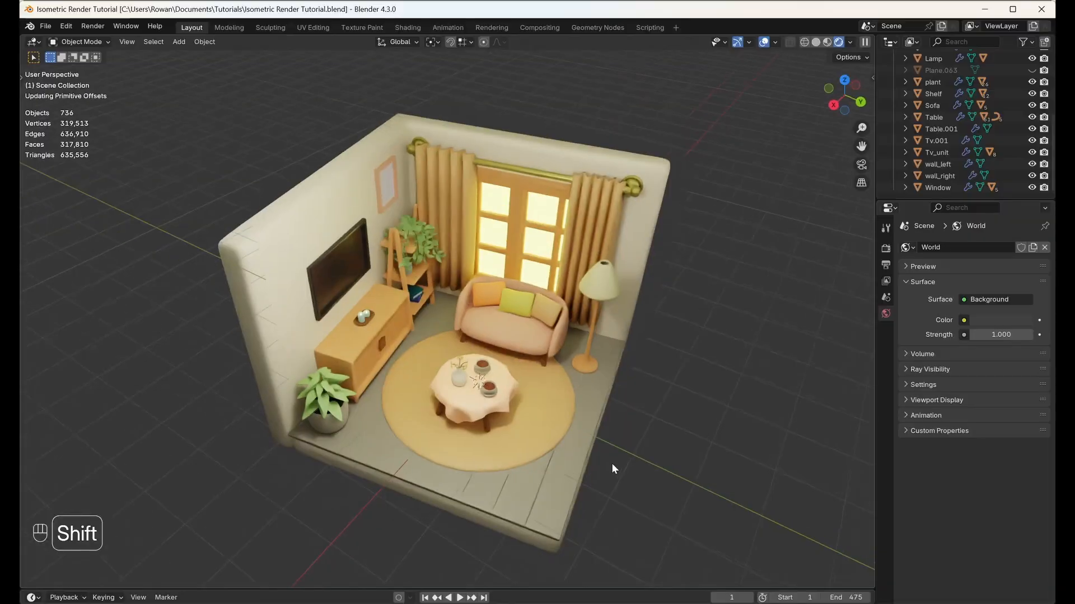
# Step: Orbit the viewport to face the room diorama's open front corner
pyautogui.moveTo(614, 469); pyautogui.dragTo(548, 504)
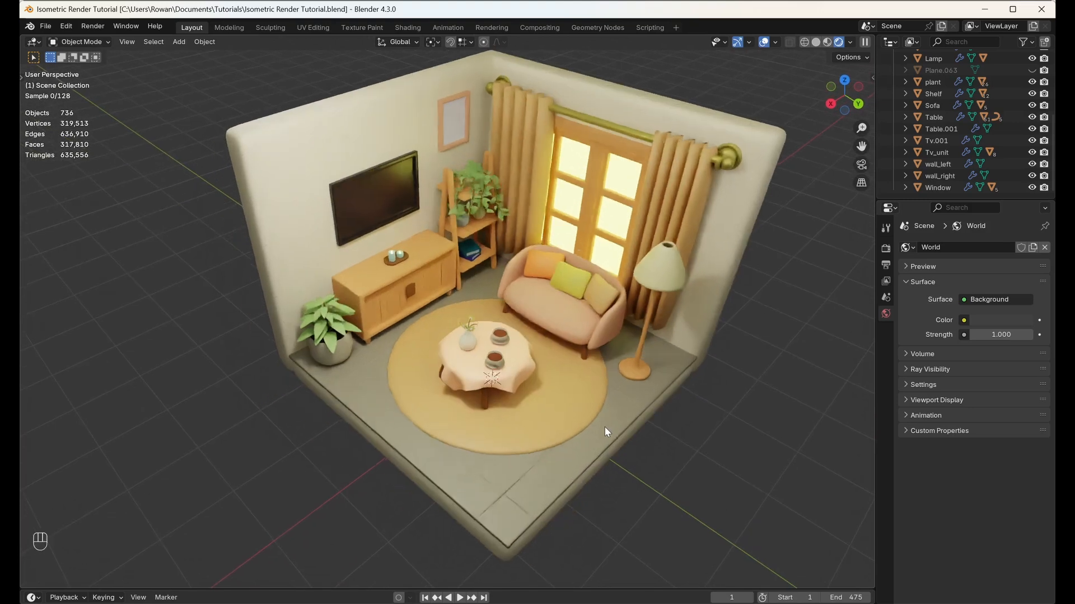
# Step: Add a camera aligned to the current view and look through it
pyautogui.press('shift+a')
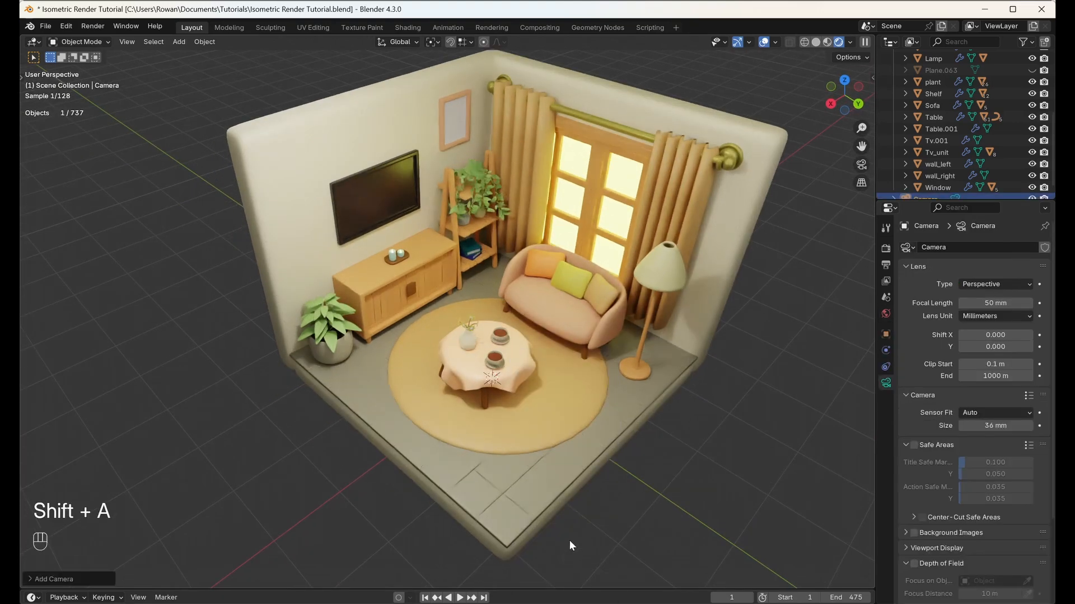
pyautogui.moveTo(572, 545); pyautogui.dragTo(642, 435)
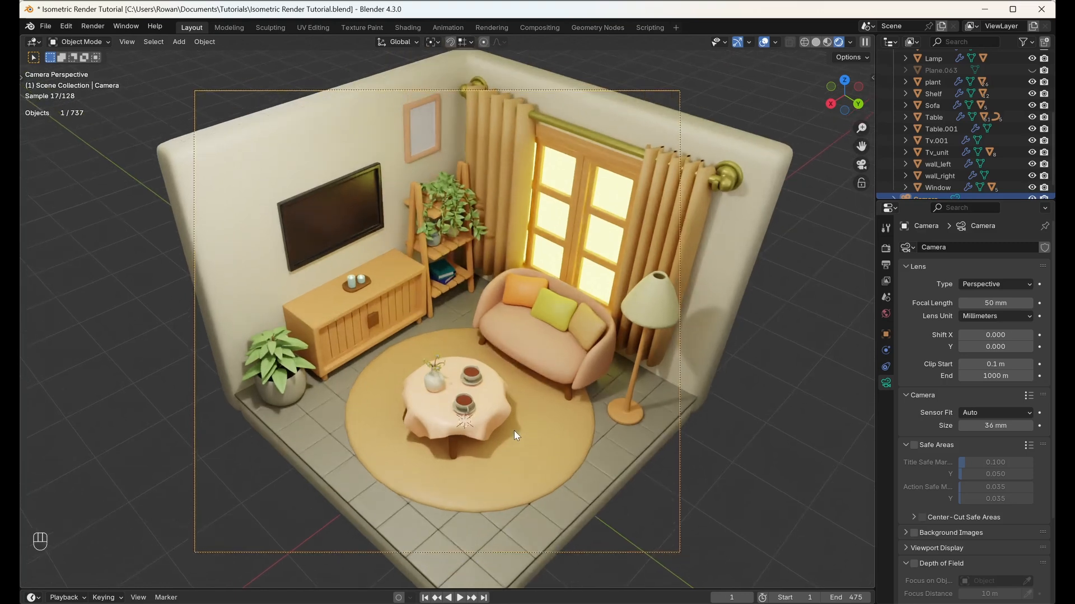
pyautogui.moveTo(886, 383)
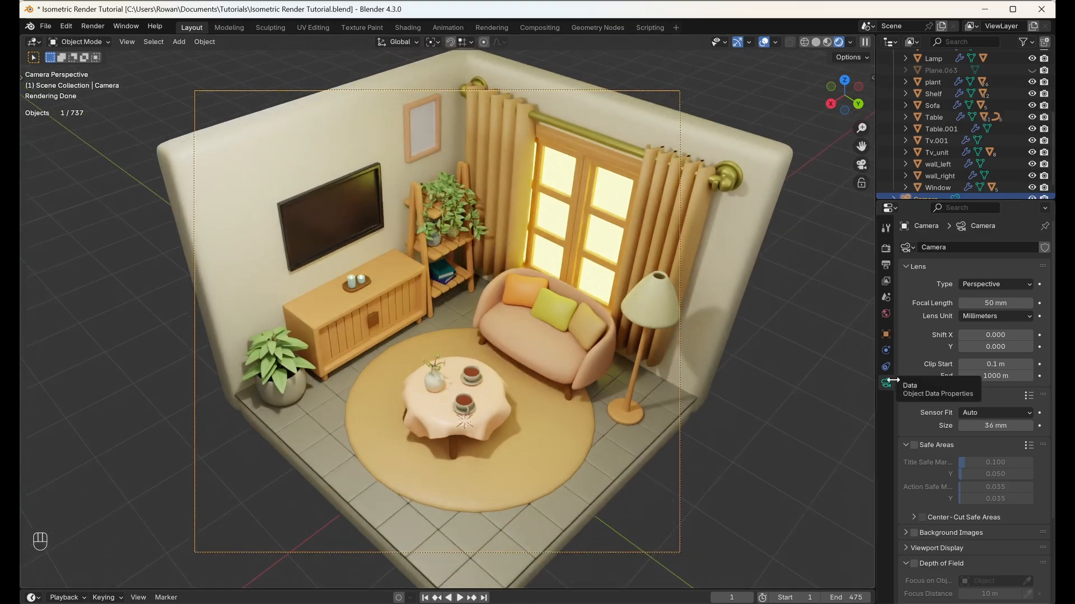
# Step: Switch the camera's Lens Type from Perspective to Orthographic
pyautogui.click(994, 283)
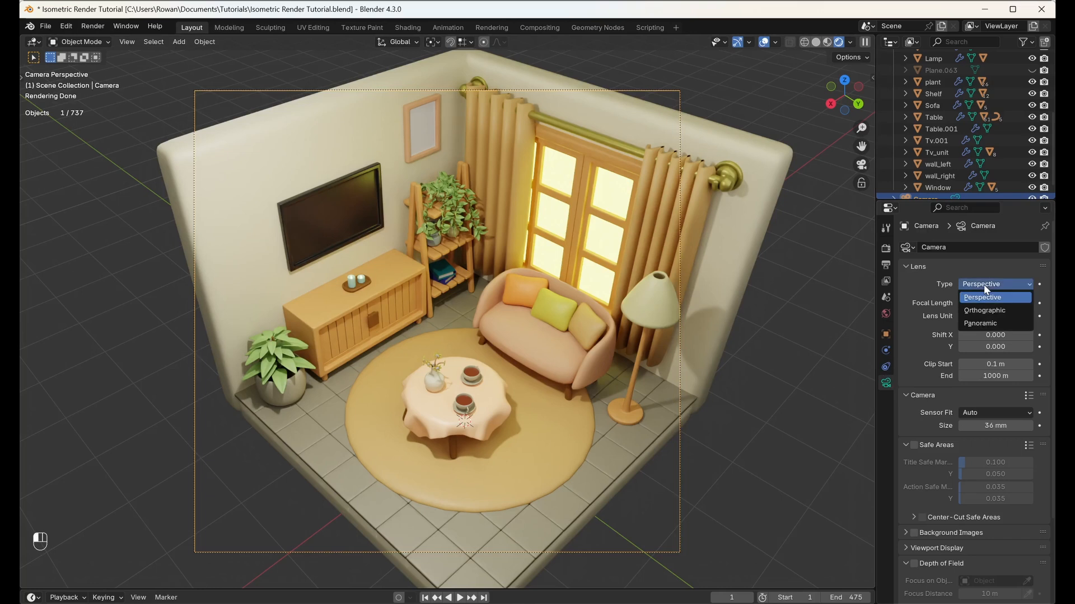
pyautogui.click(982, 310)
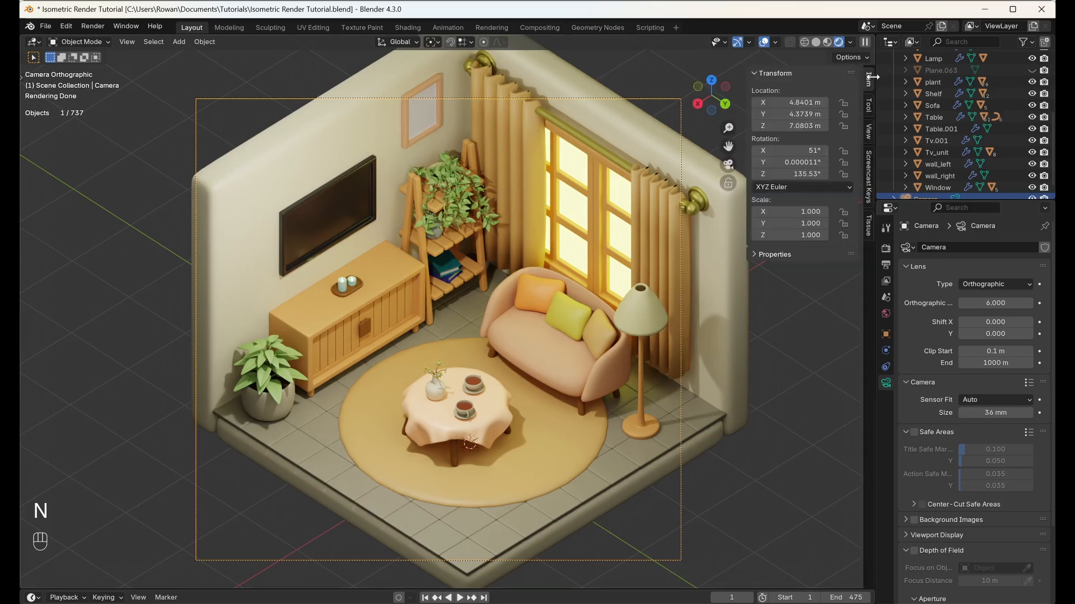
pyautogui.moveTo(790, 114)
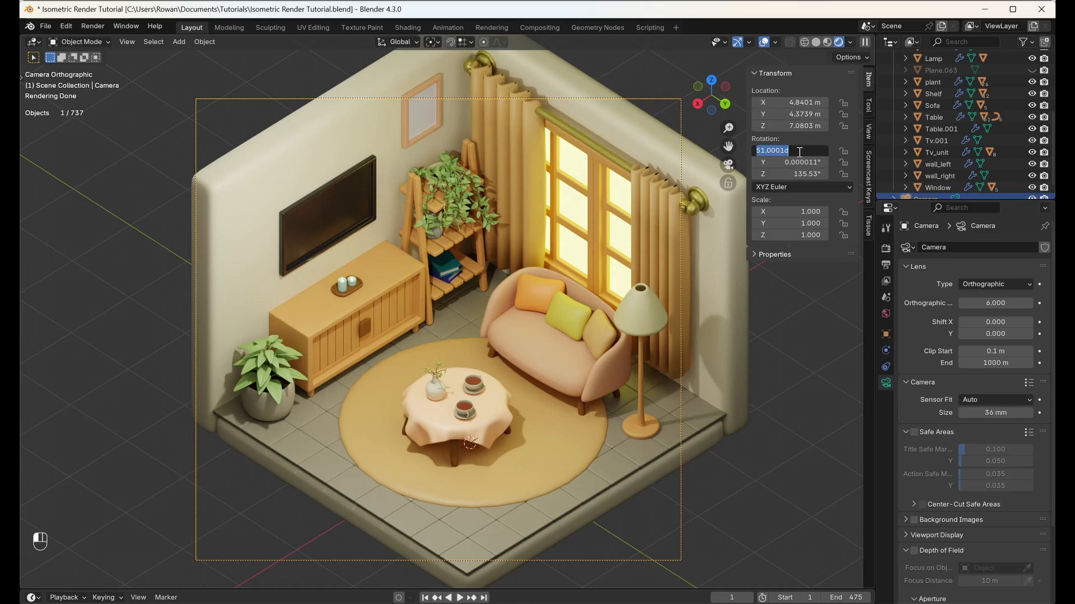
# Step: Set the camera's X rotation to 55 degrees for an isometric tilt
pyautogui.write('55')
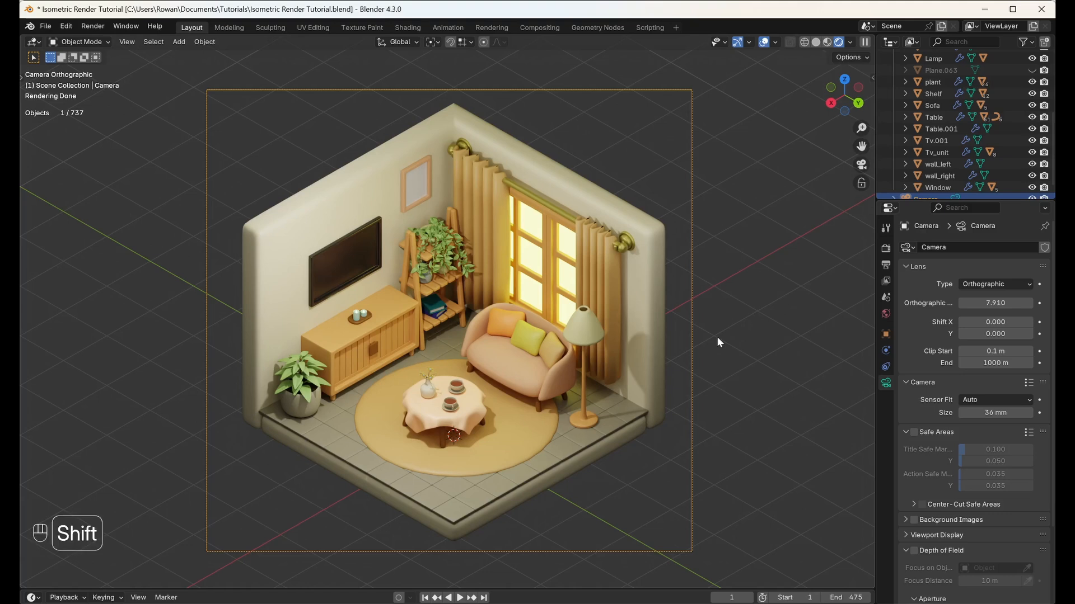
# Step: Set Orthographic Scale to 7.910 and center the room in the camera frame
pyautogui.press('shift+s')
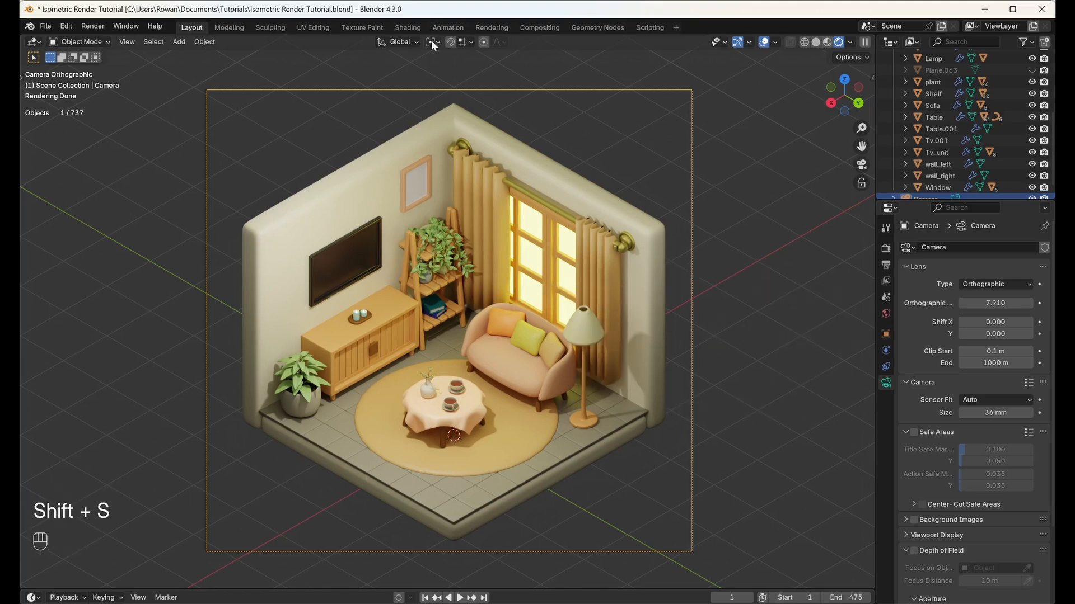
pyautogui.moveTo(733, 310)
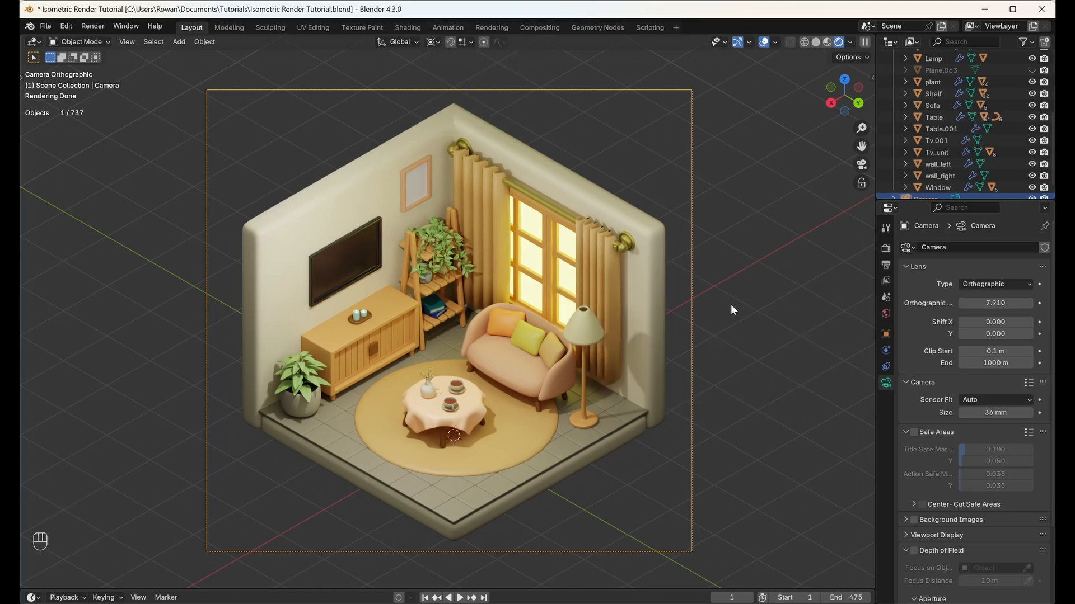